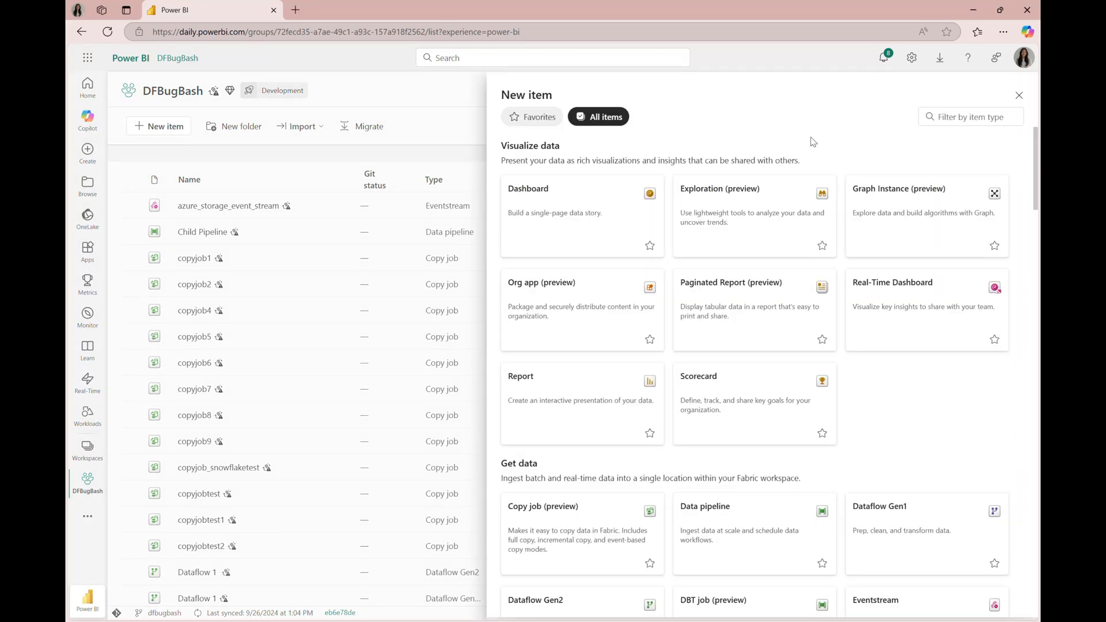
Create a user data functions item named 'User Data Function Test 1' with sample hello_fabric code.
text(User)
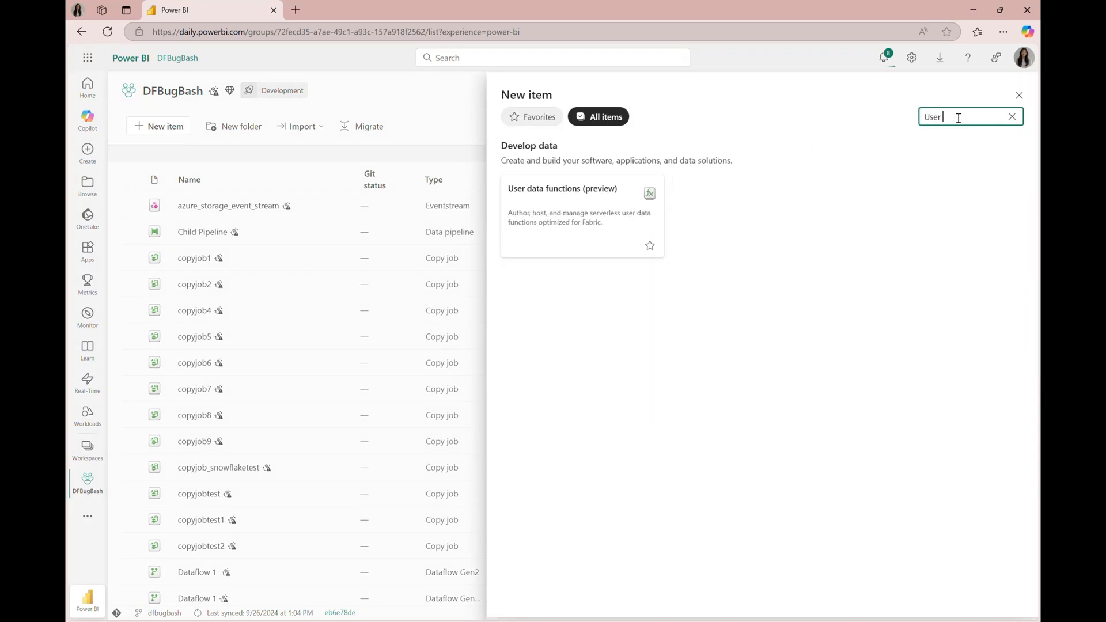
click(1019, 95)
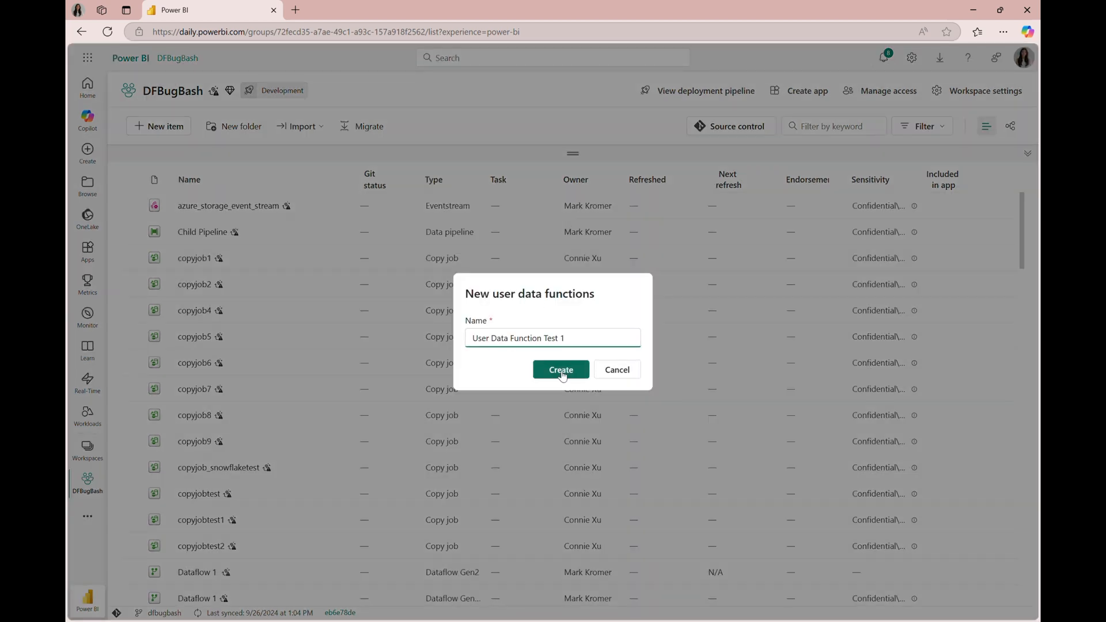
click(560, 370)
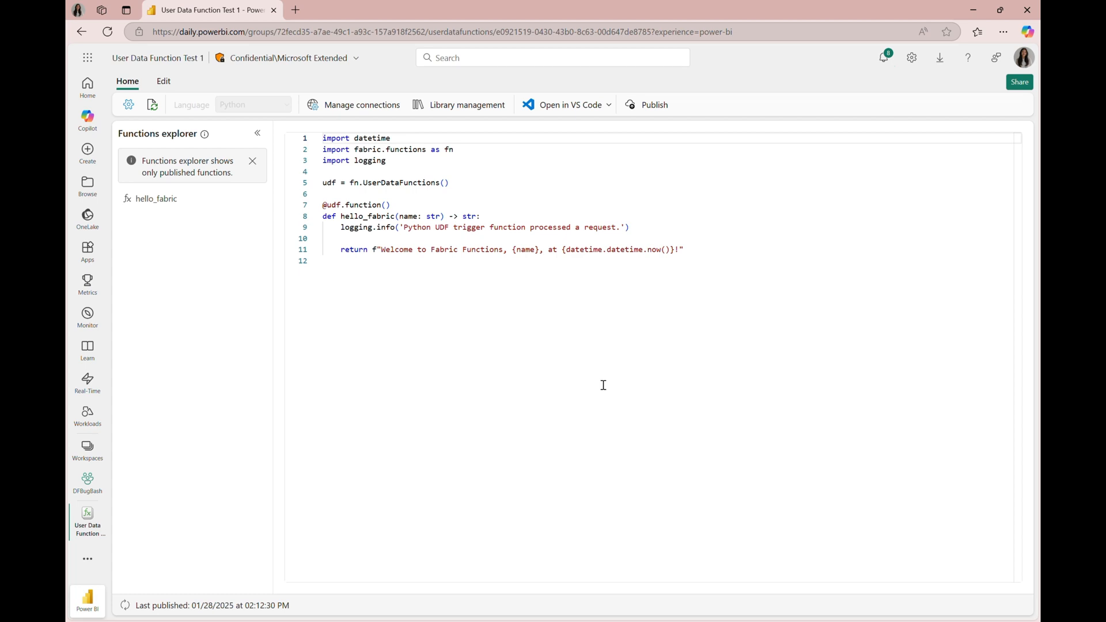
Publish User Data Function Test 1, then return to the DFBugBash workspace item list.
click(652, 105)
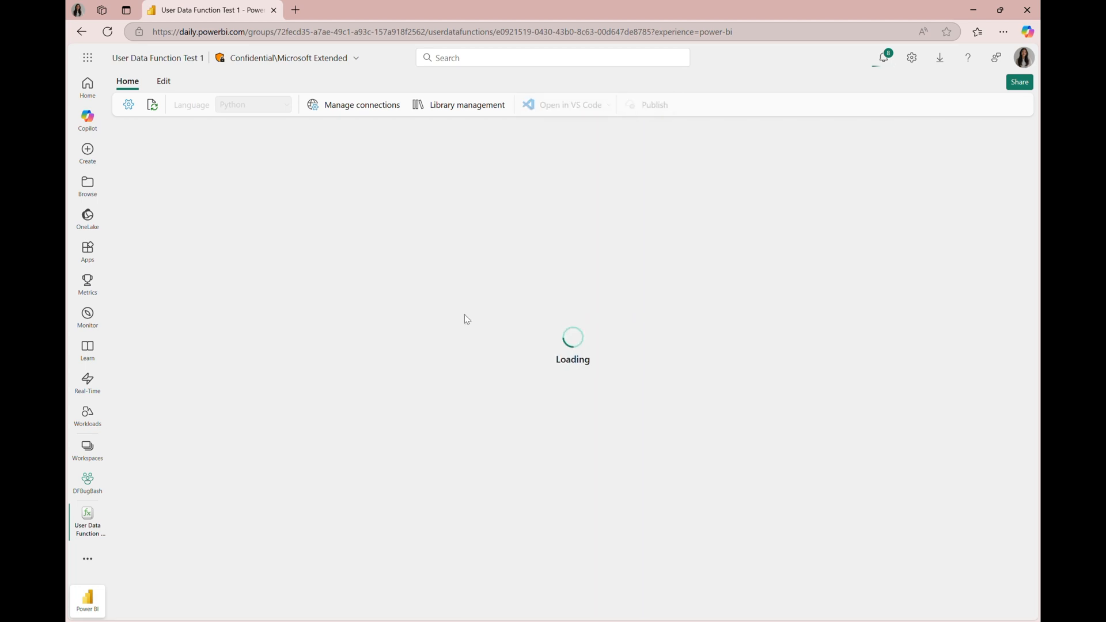
click(87, 478)
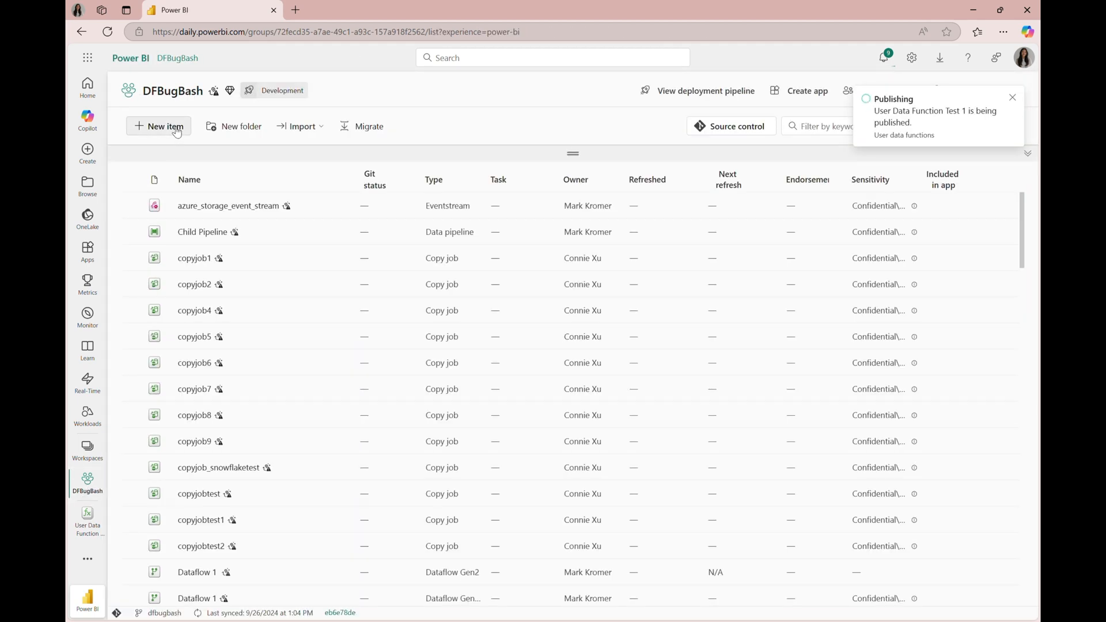
Create data pipeline pipeline17 and add a Functions activity, Functions1, to its canvas.
click(165, 126)
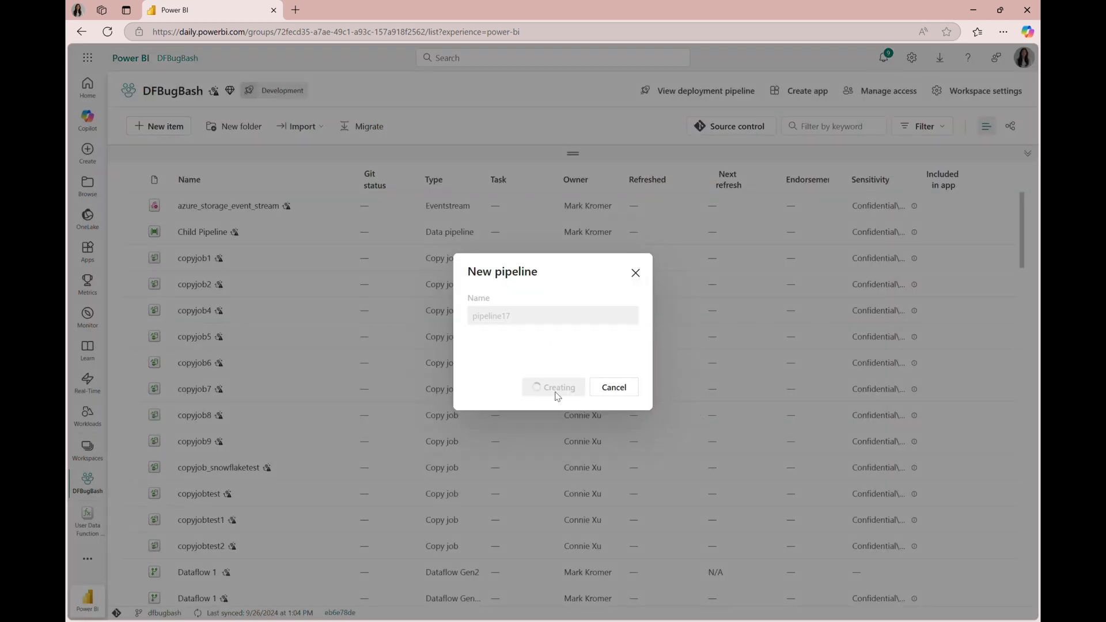
click(552, 387)
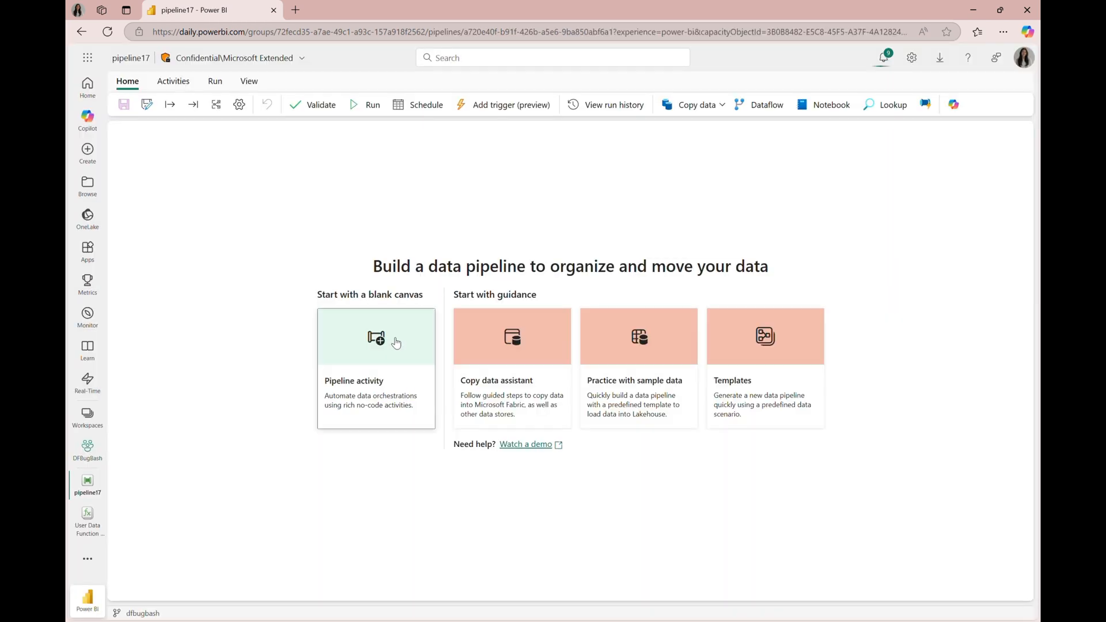
text(fun)
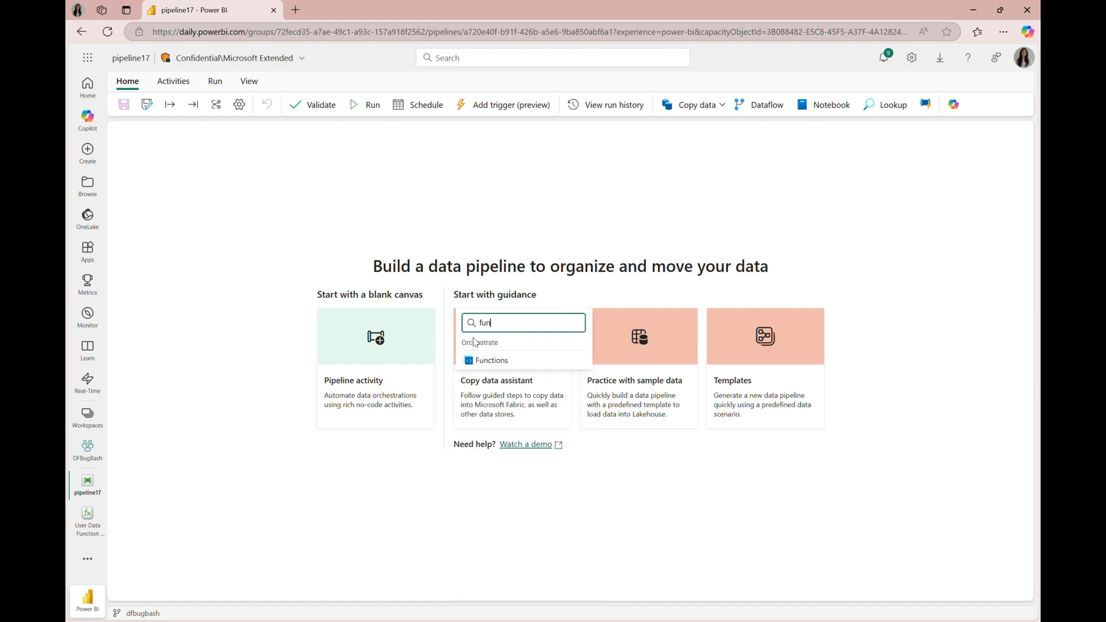
click(491, 360)
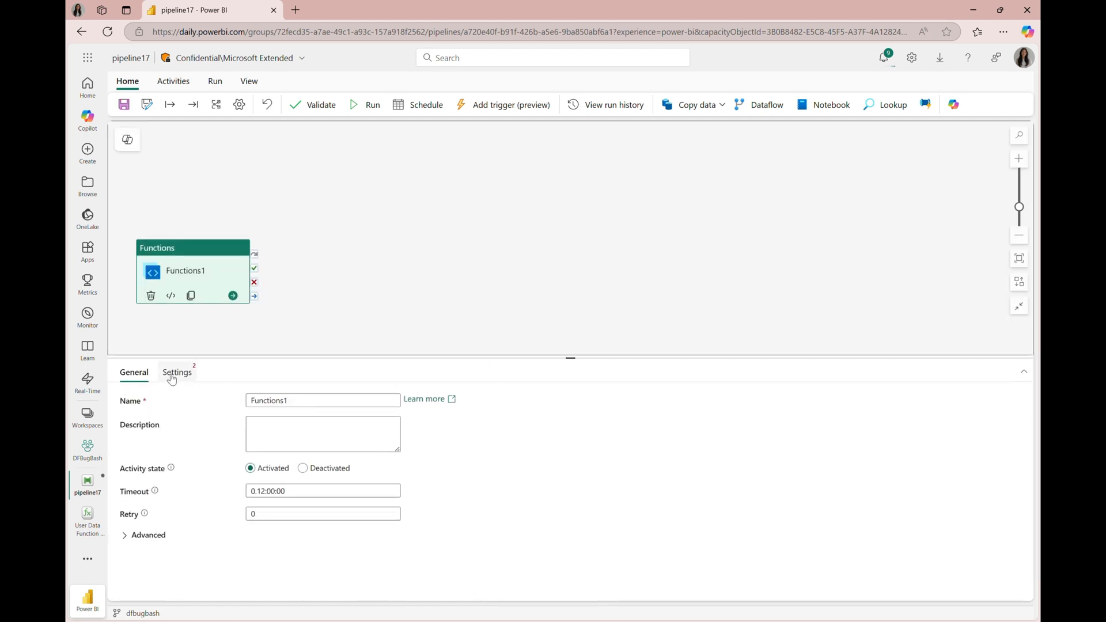
Set Functions1 to call hello_fabric from User Data Function Test 1 with name 'Connie'.
click(177, 372)
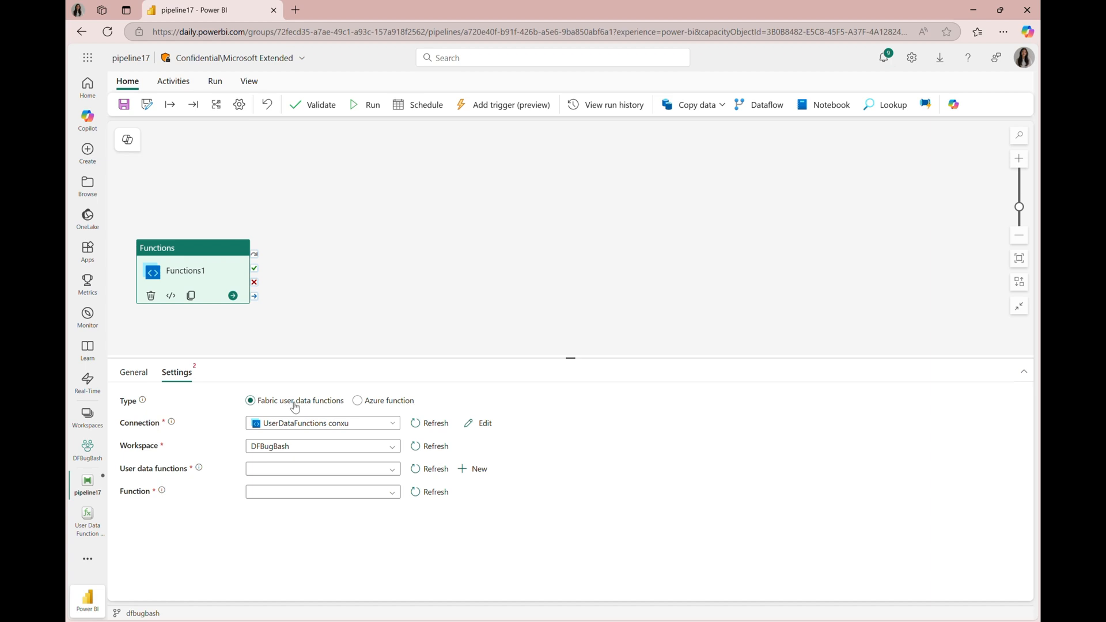
click(322, 469)
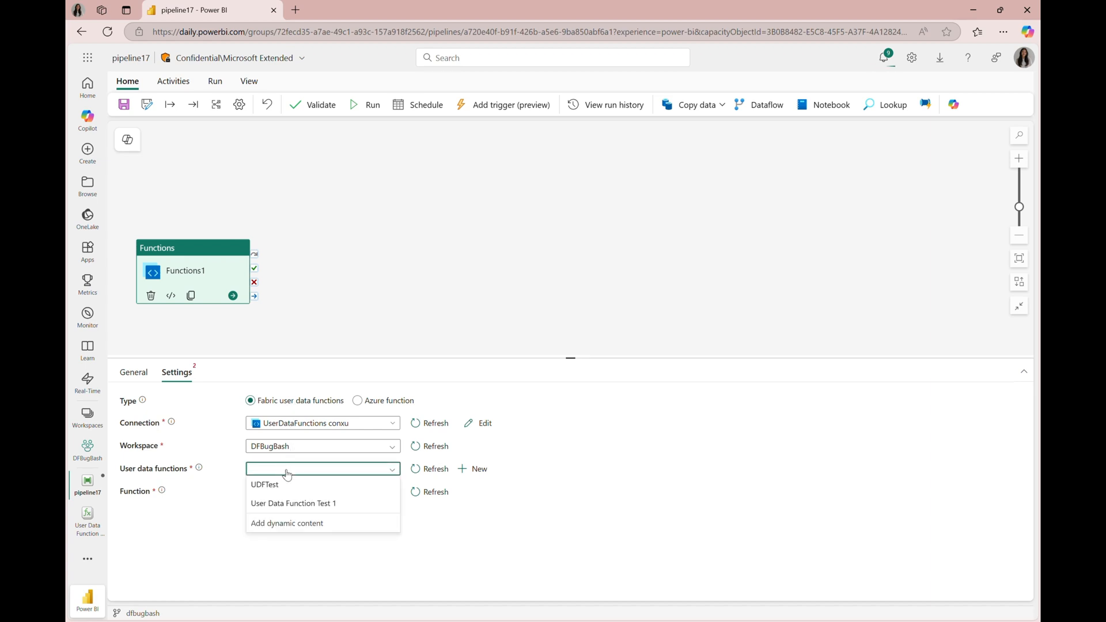
click(293, 503)
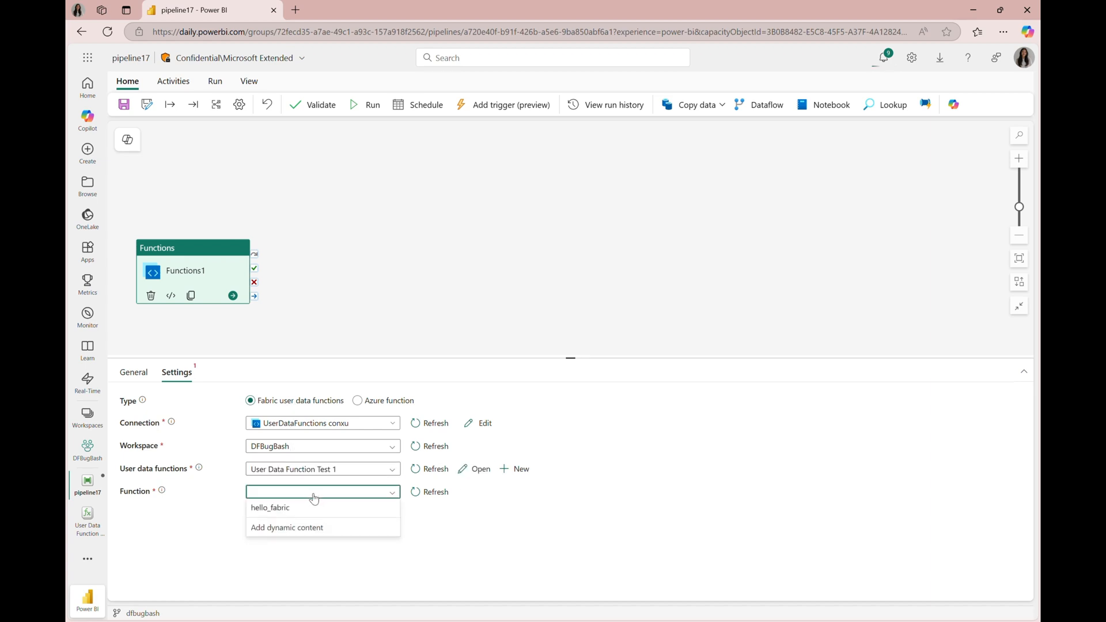
click(269, 508)
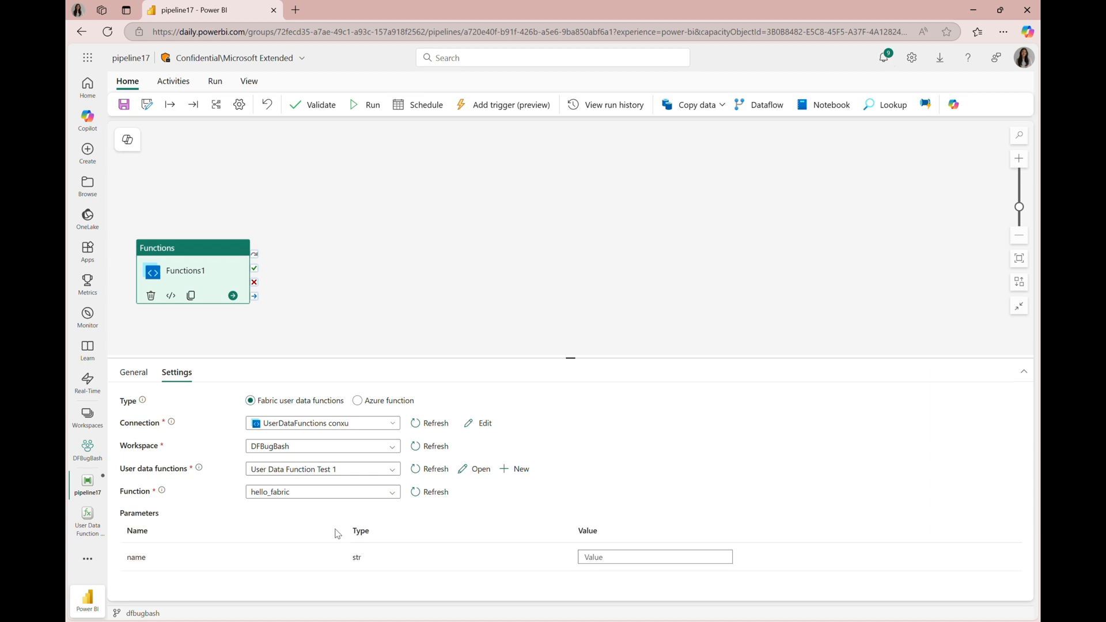
text(Con)
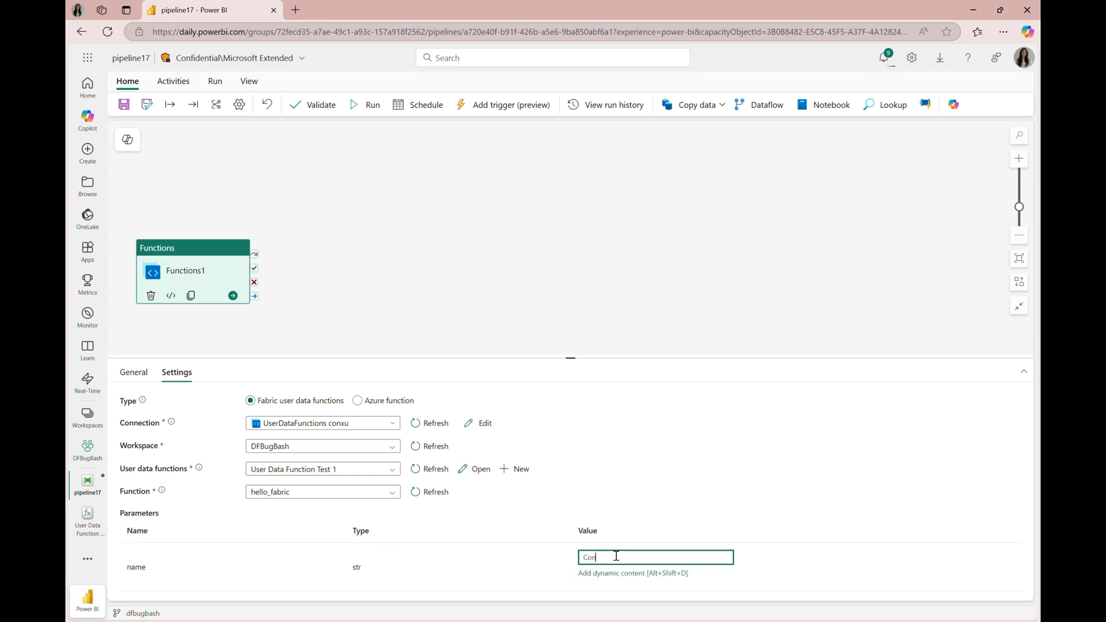
text(Connie)
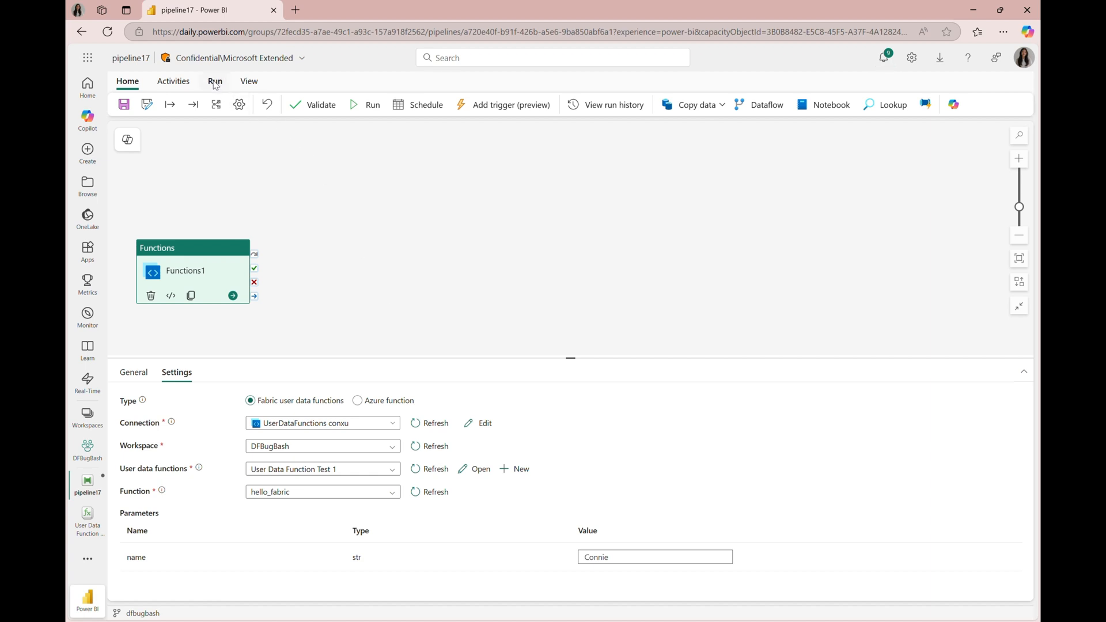
Save pipeline17 and run it.
click(123, 104)
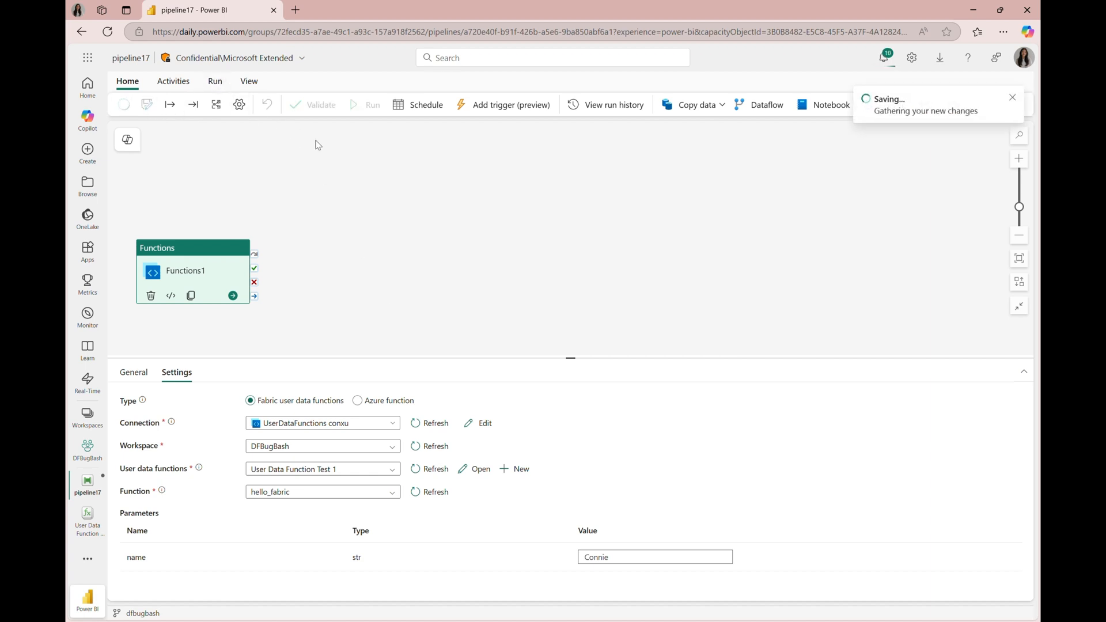
click(214, 81)
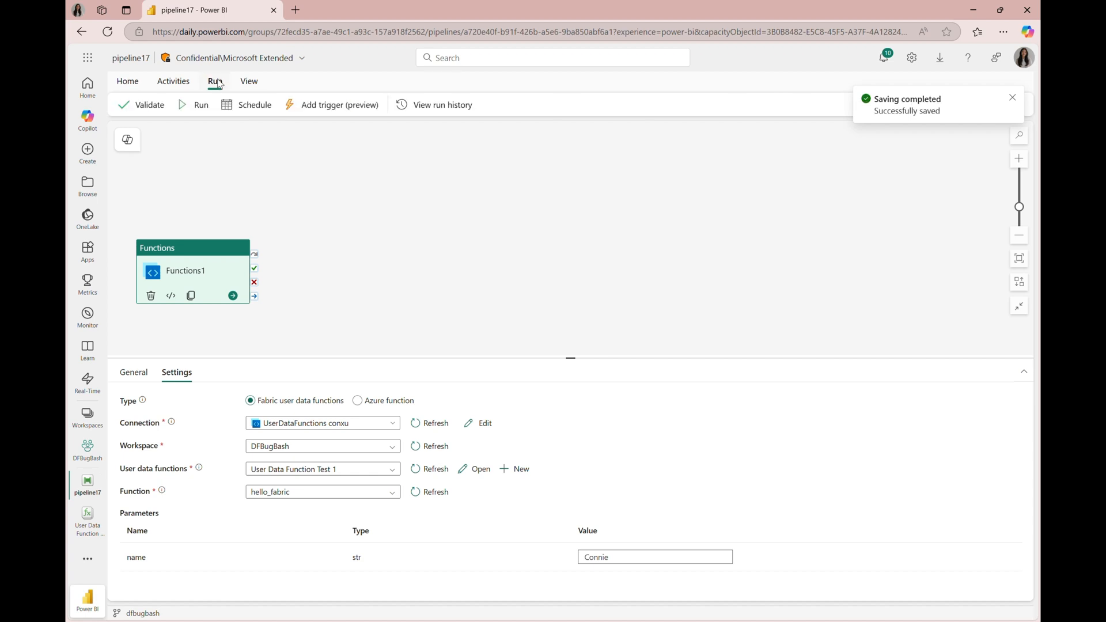
click(201, 105)
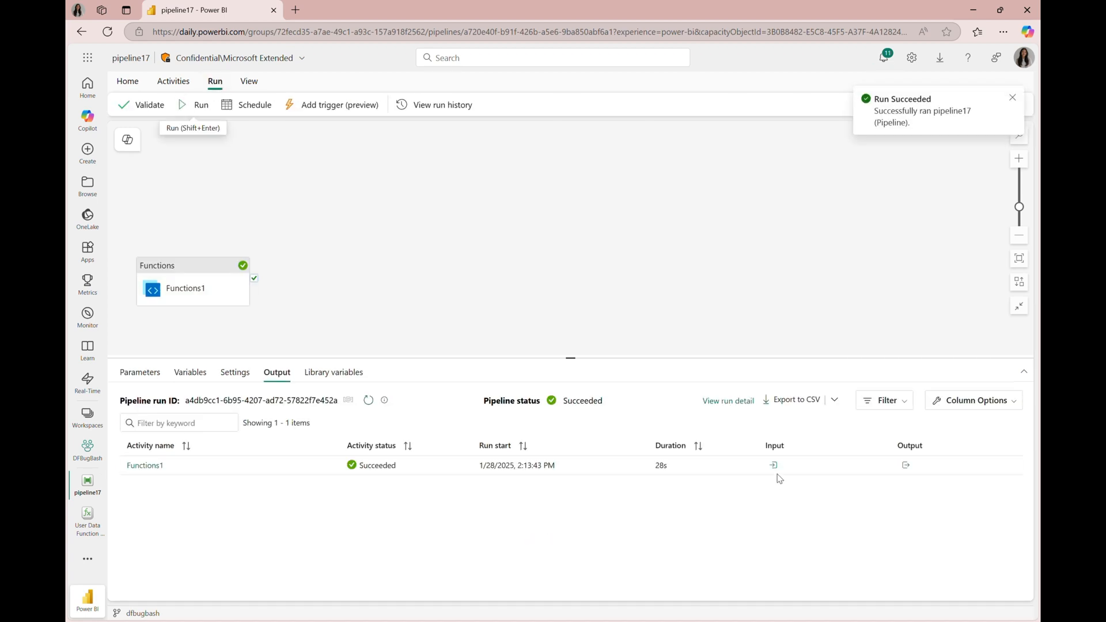
View Functions1's input and welcome-message output for Connie, then reopen User Data Function Test 1.
click(773, 465)
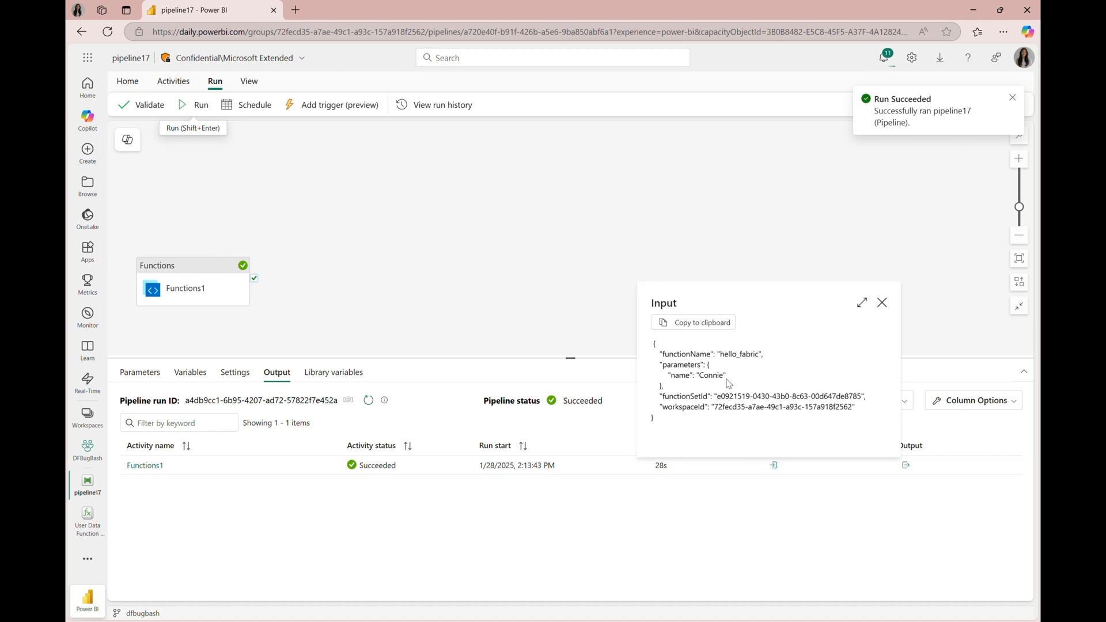
click(1012, 98)
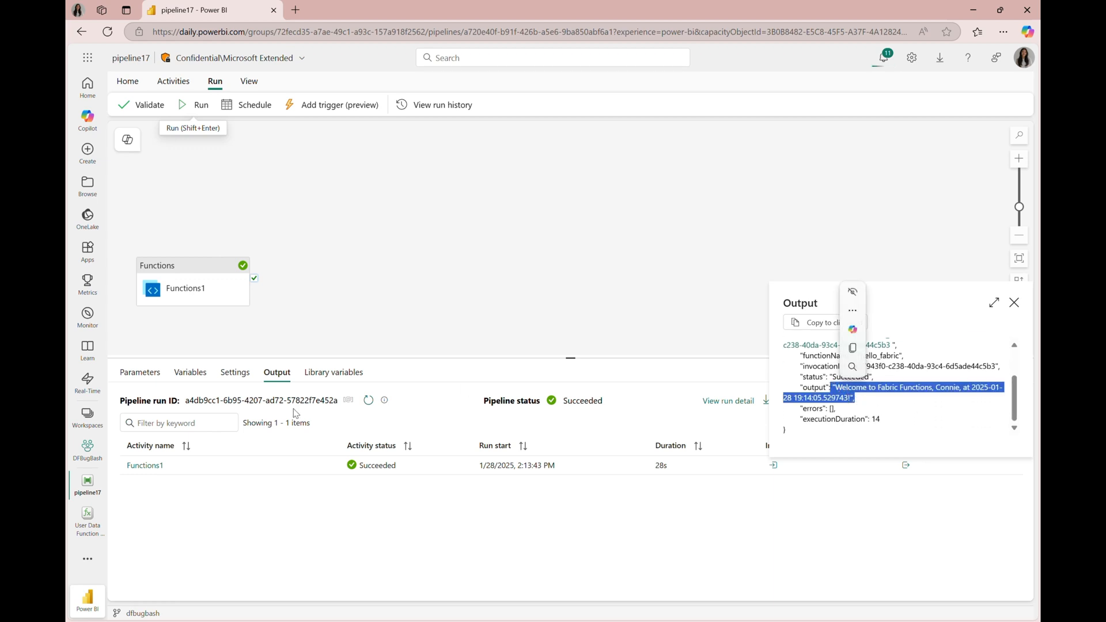
click(87, 516)
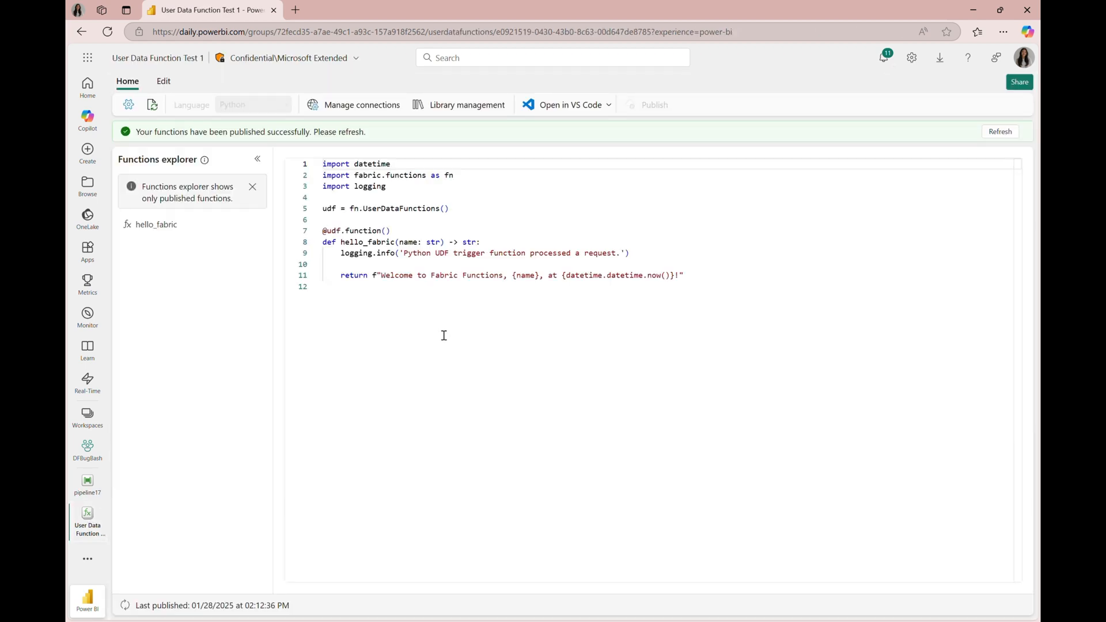